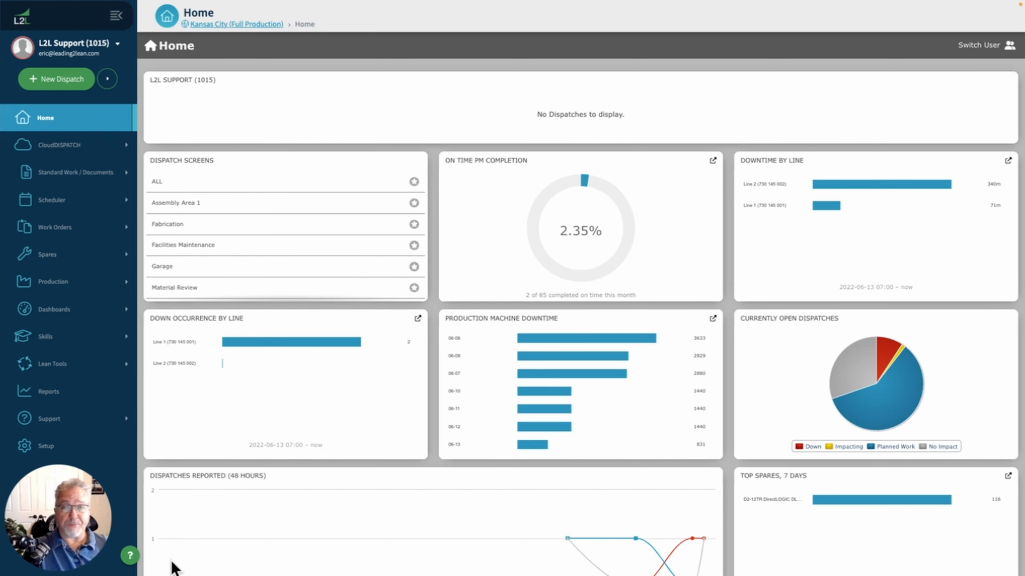
Step: Expand the Production section in the sidebar to reveal its page list
click(52, 282)
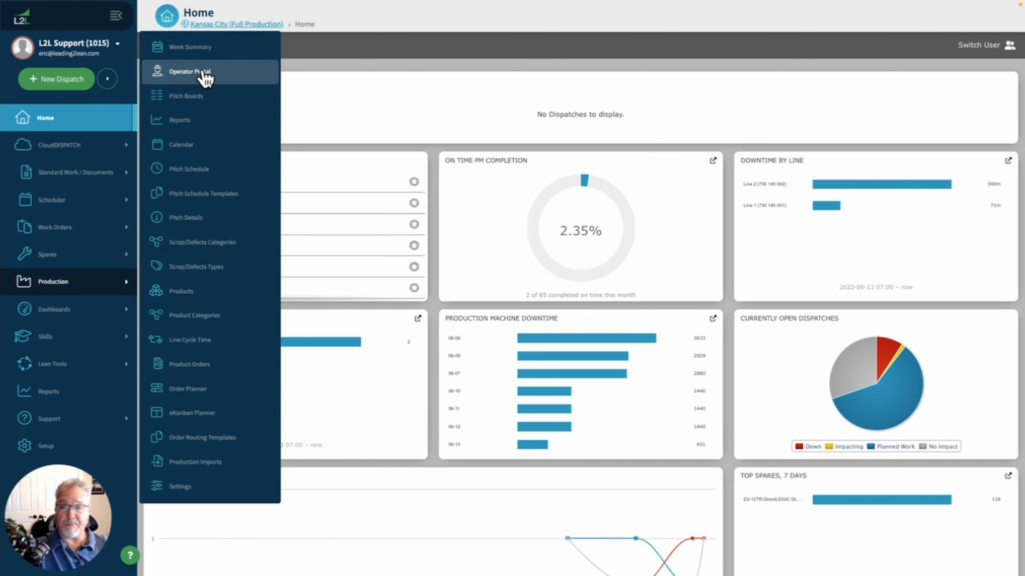
Step: Go to the Operator Portal for Assembly - Line 1 with today's pitch rows
click(191, 71)
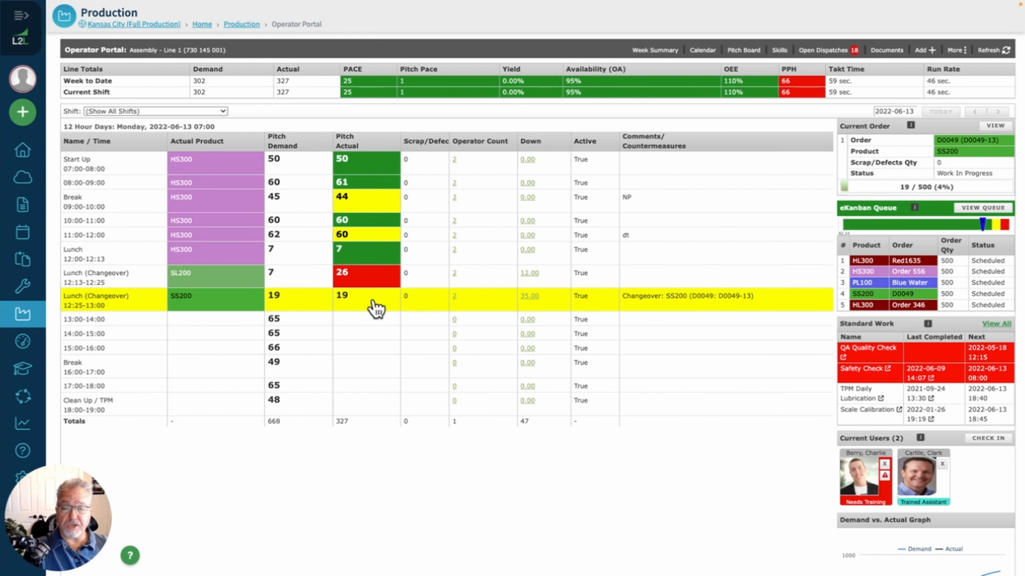
mouse_move(376, 302)
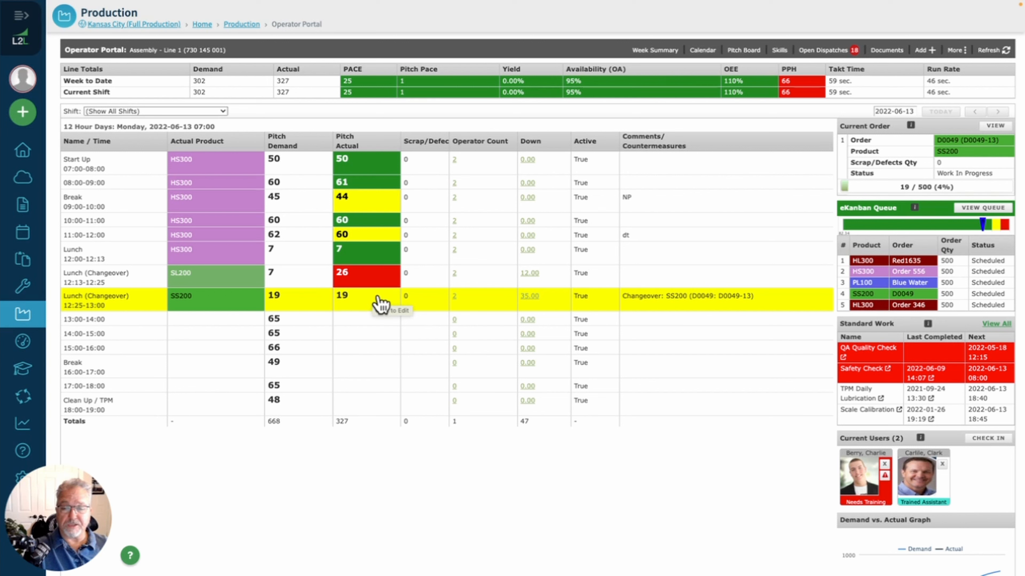
Step: Log 5 Scratched parts on machine A80 against the Lunch (Changeover) 12:25–13:00 pitch and save
click(366, 301)
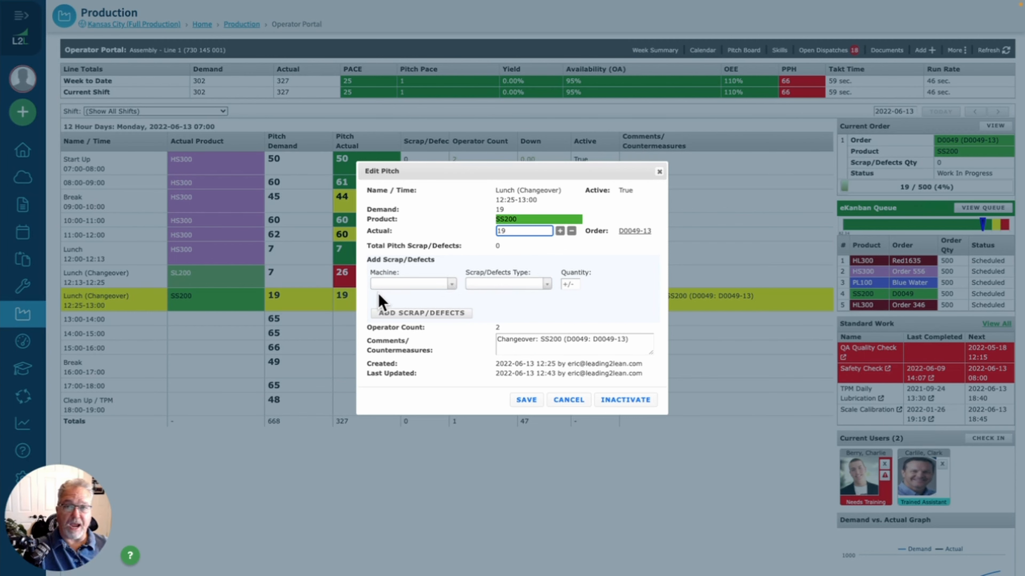
click(412, 283)
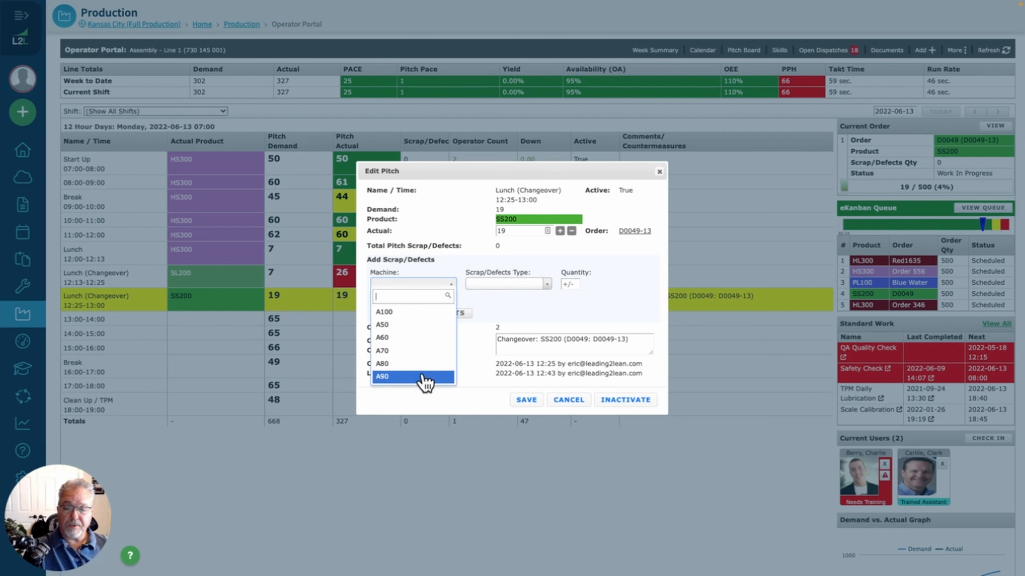
click(381, 363)
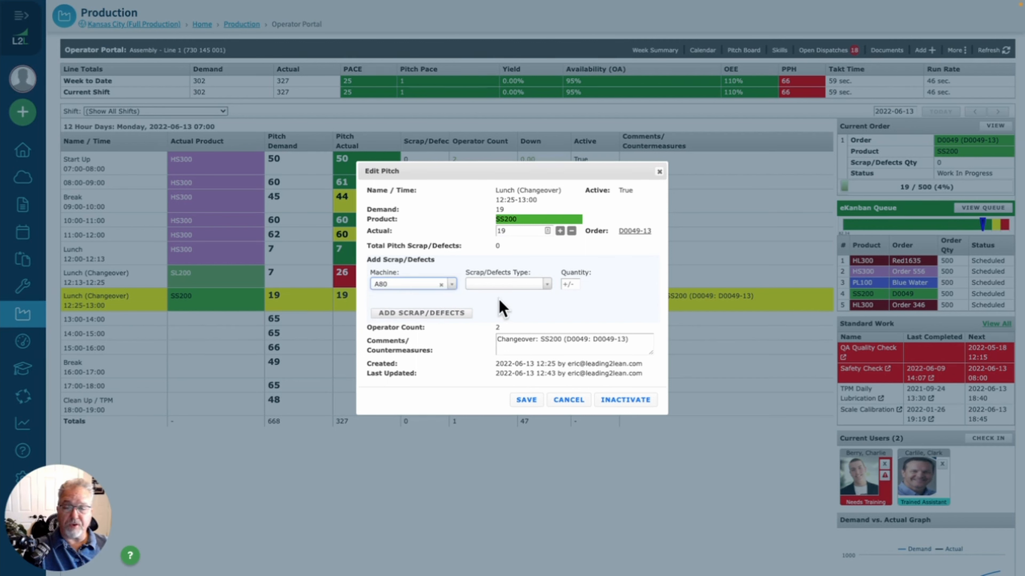
click(546, 283)
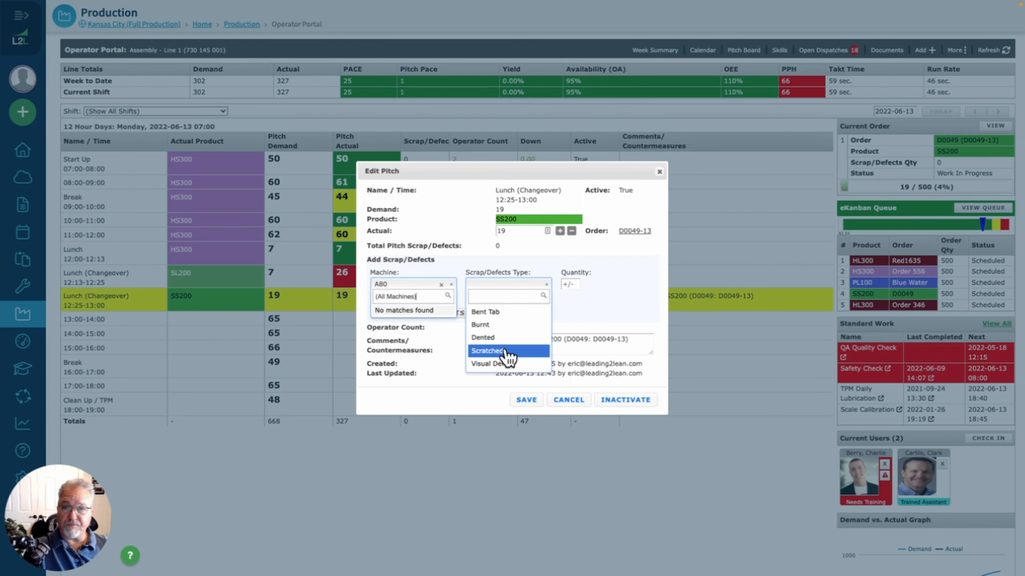
click(506, 351)
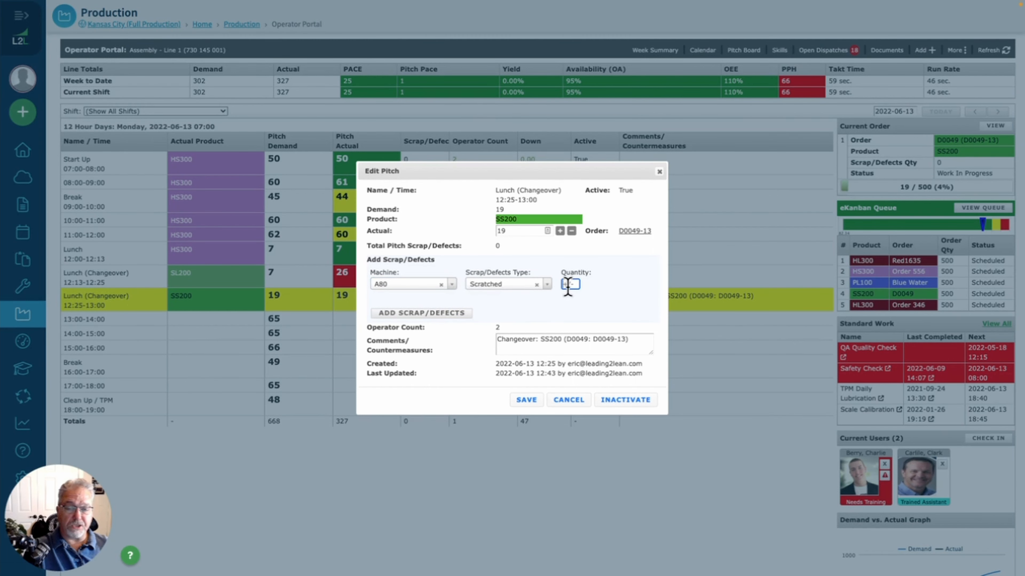
text(5)
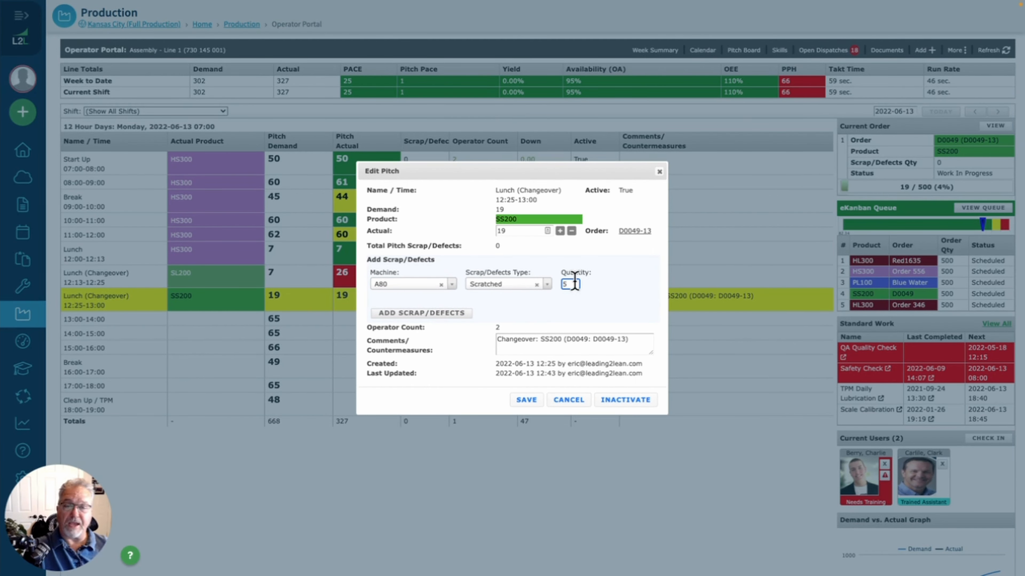
click(525, 399)
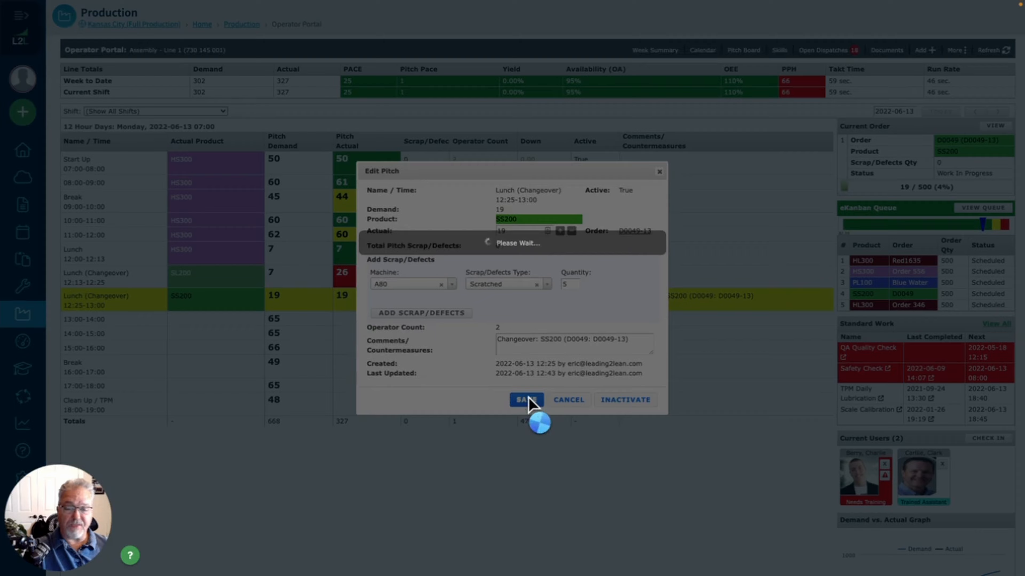
Step: Reopen the Lunch (Changeover) pitch to verify the A80 Scratched entry of 5
click(525, 399)
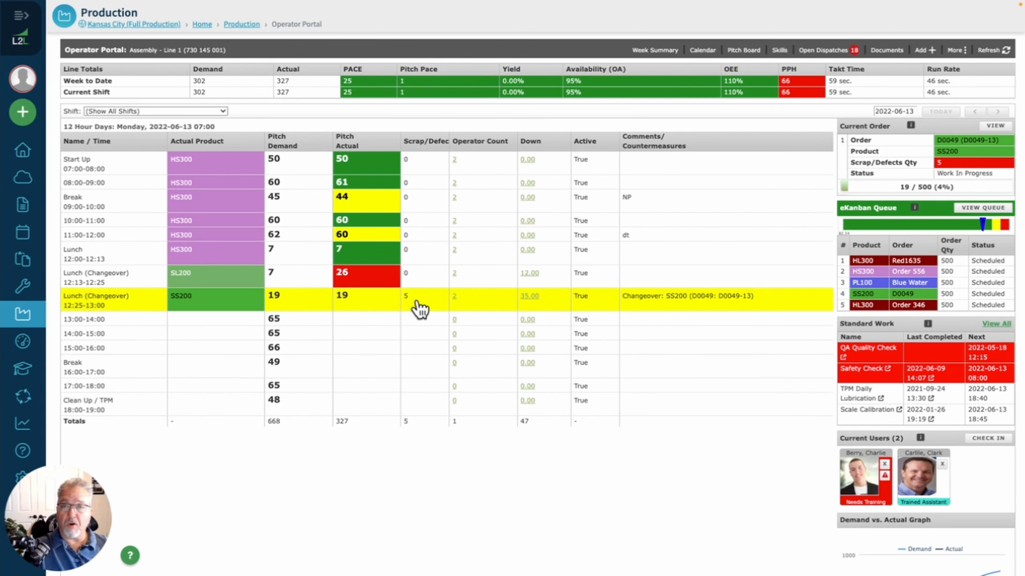
click(418, 300)
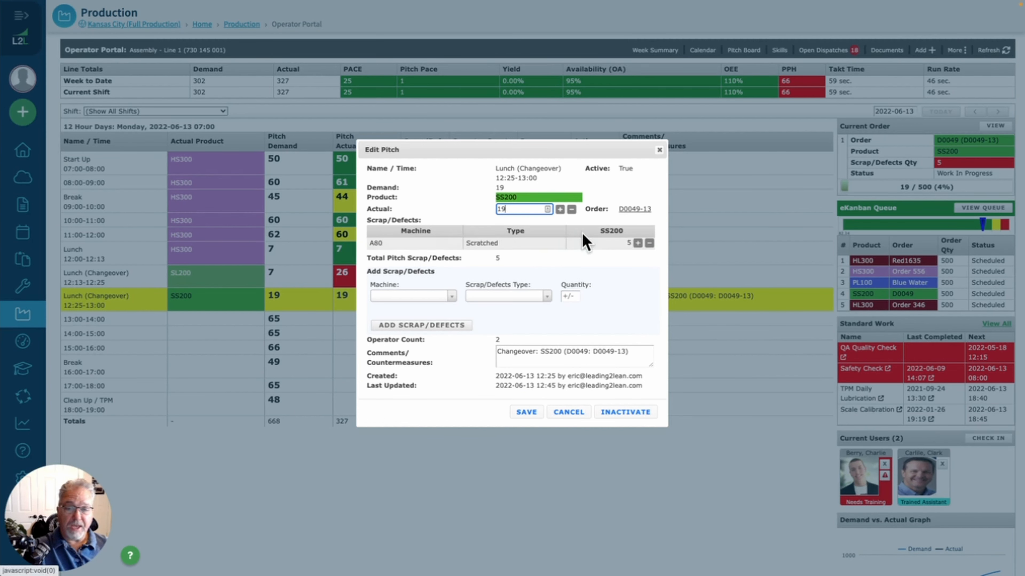
mouse_move(574, 288)
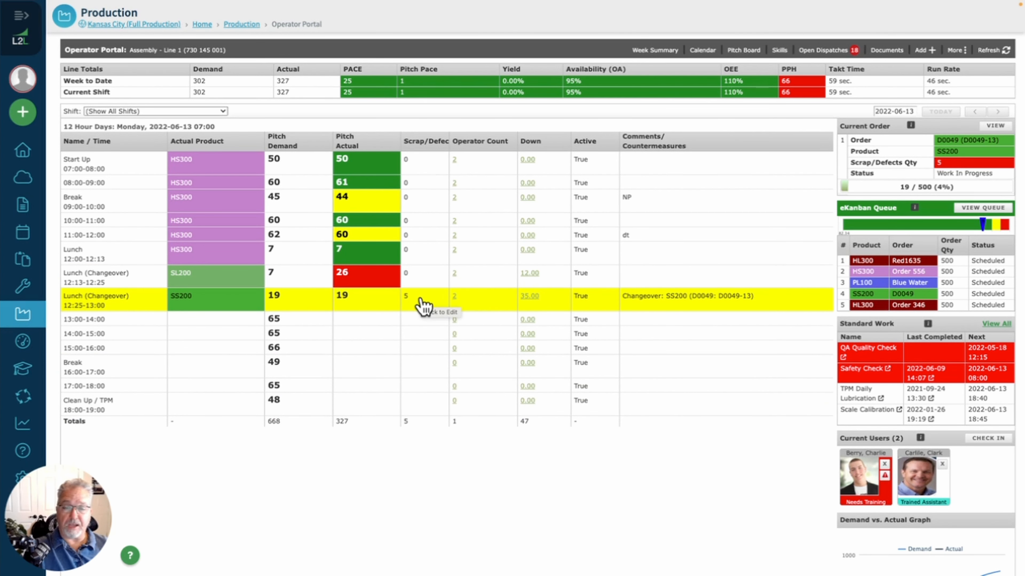
mouse_move(657, 127)
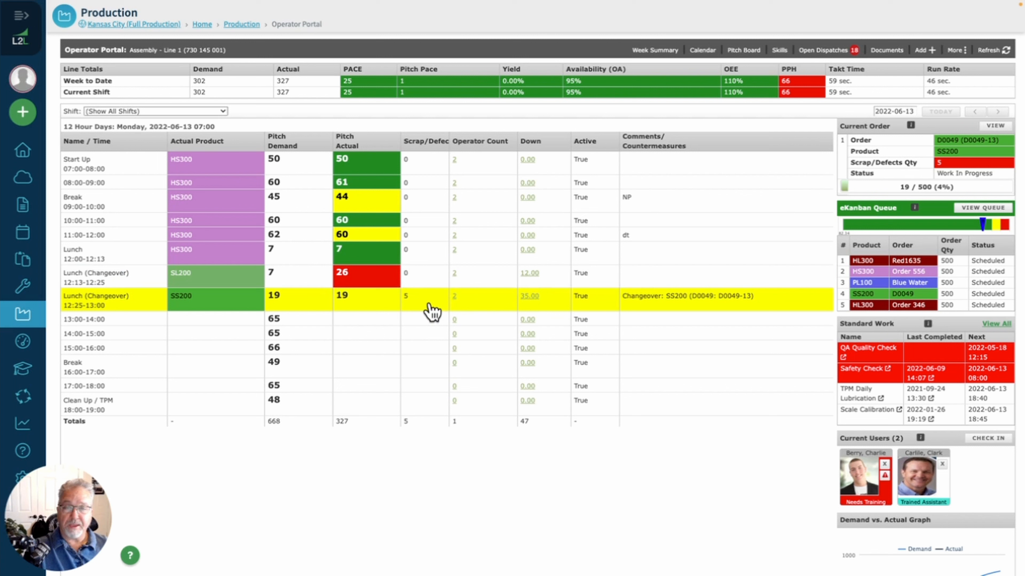
mouse_move(433, 311)
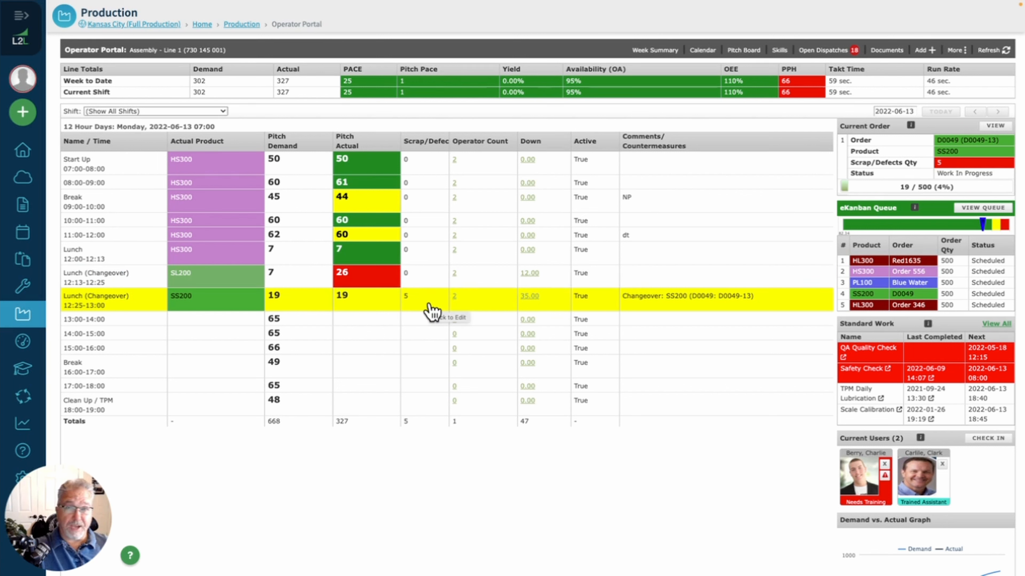